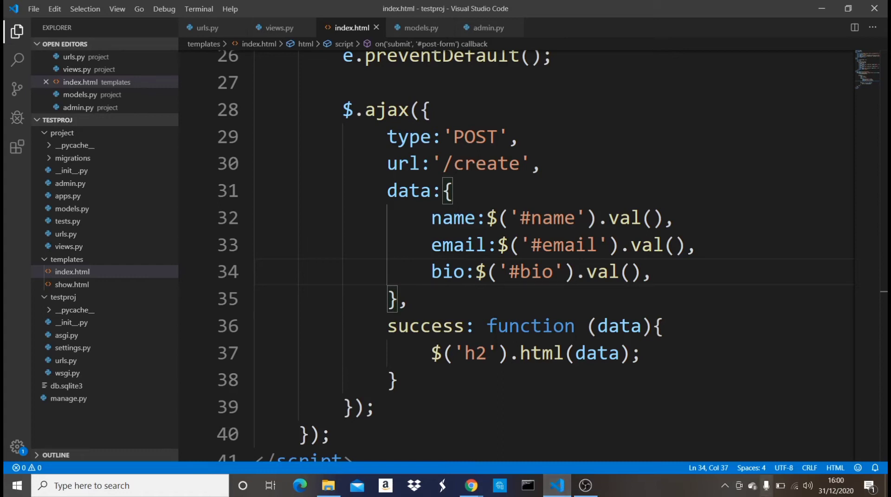
Add csrfmiddlewaretoken:$('input[name=csrfmiddlewaretoken]').val(), to the AJAX data object in index.html.
scroll("up", 3)
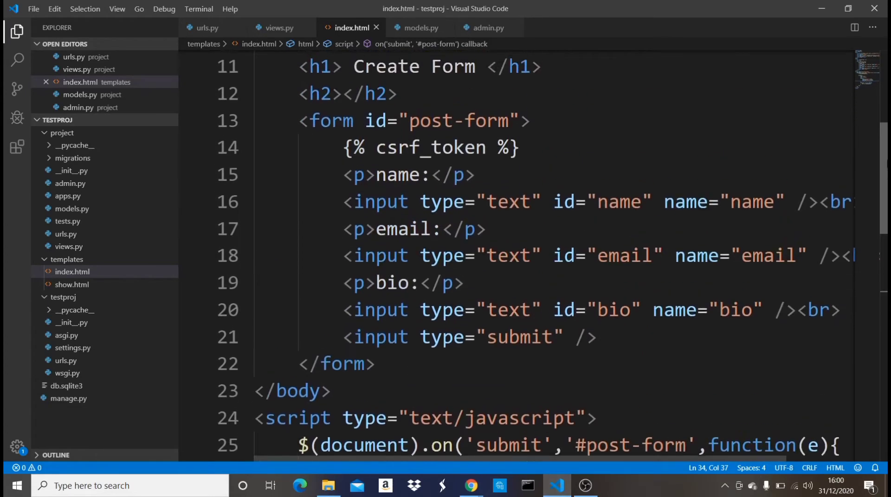
scroll("down", 3)
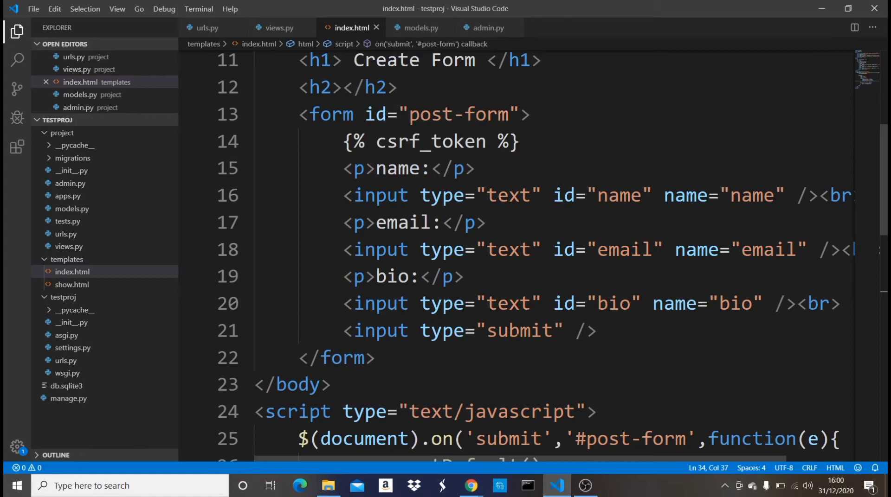
mouse_move(380, 195)
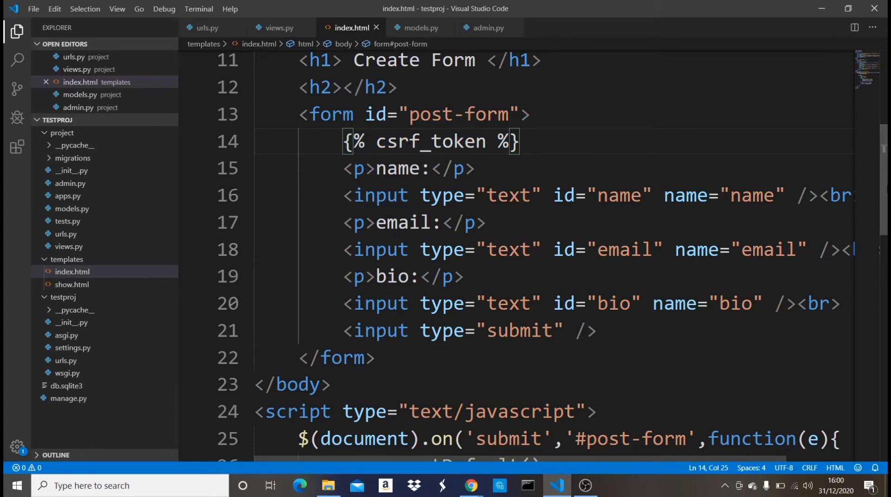
scroll("down", 3)
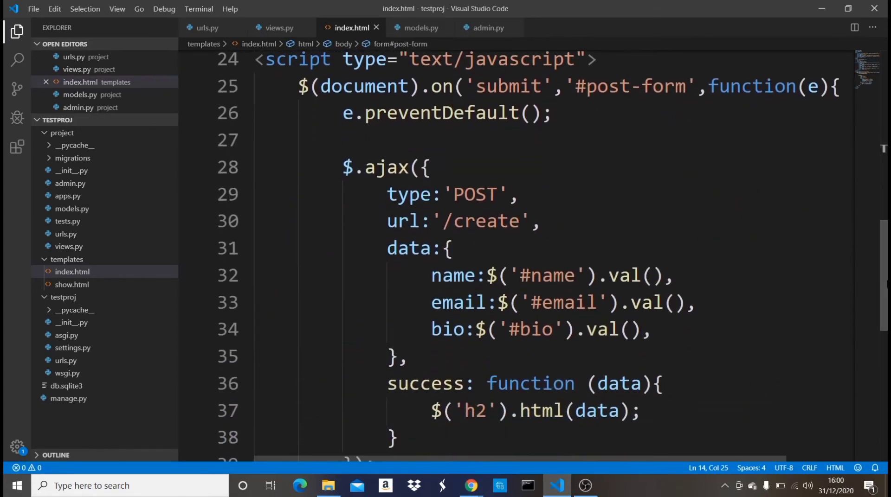
scroll("down", 3)
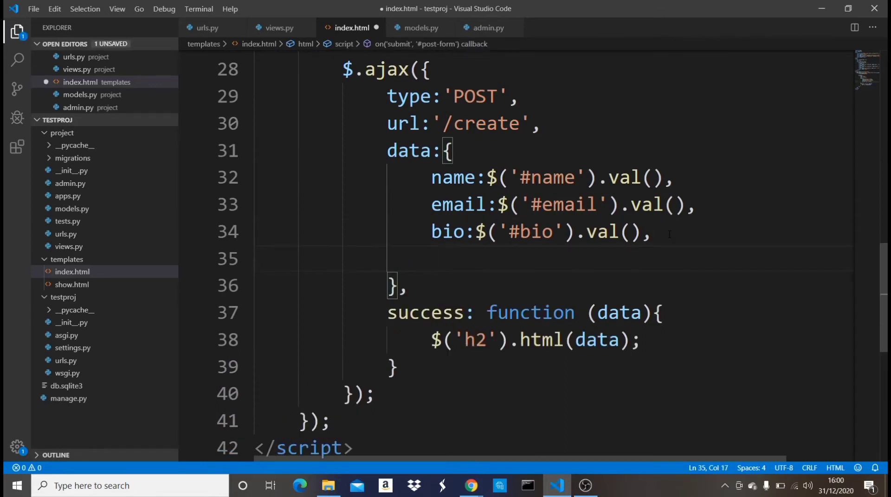
type("csrf")
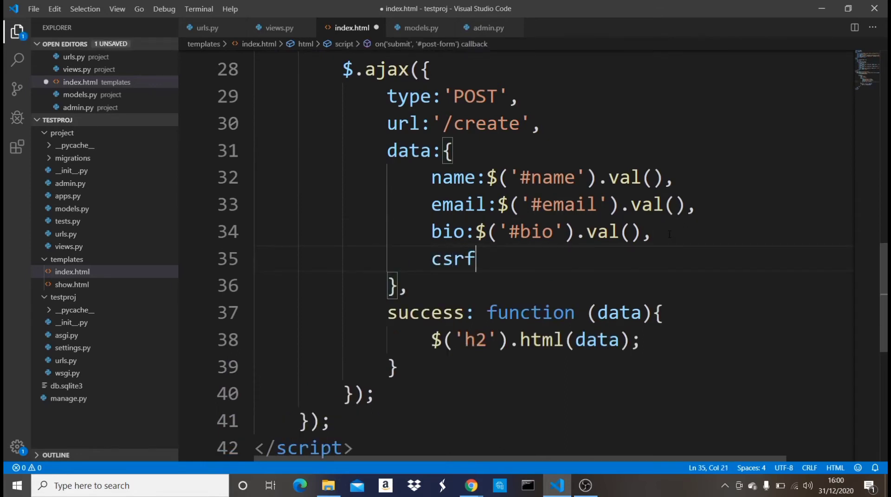
type("middle")
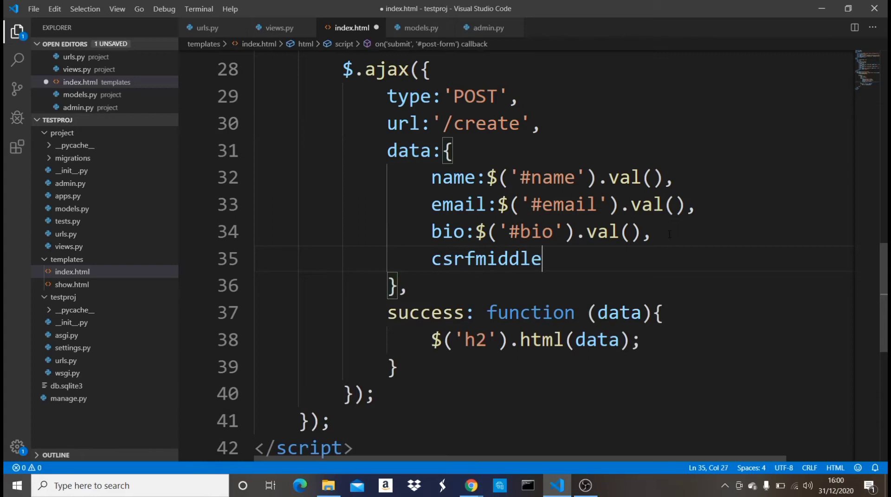
type("ware")
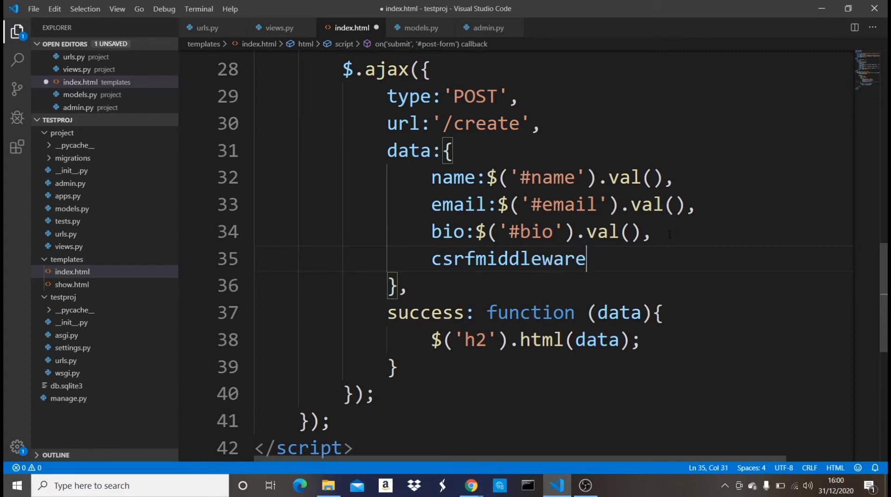
type("token")
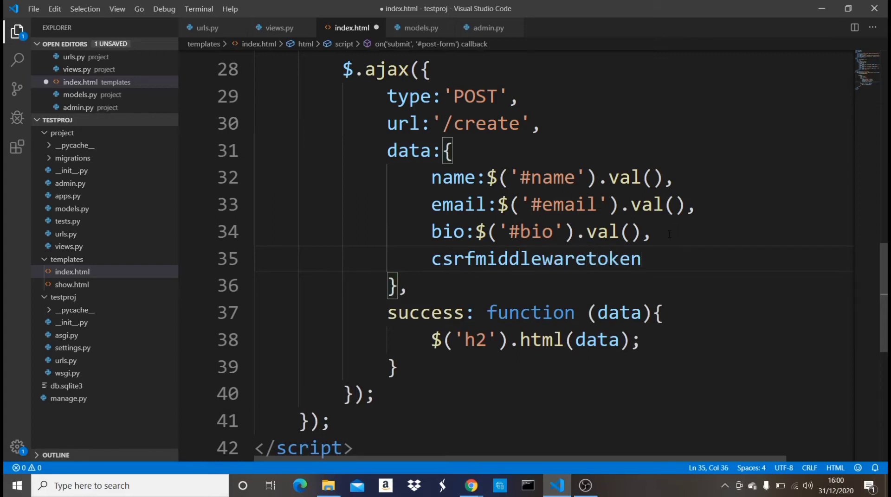
type(":")
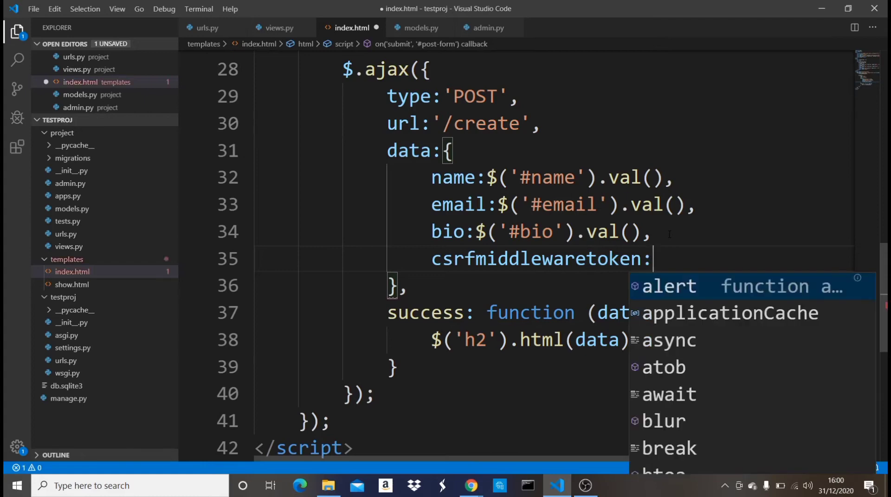
type("$")
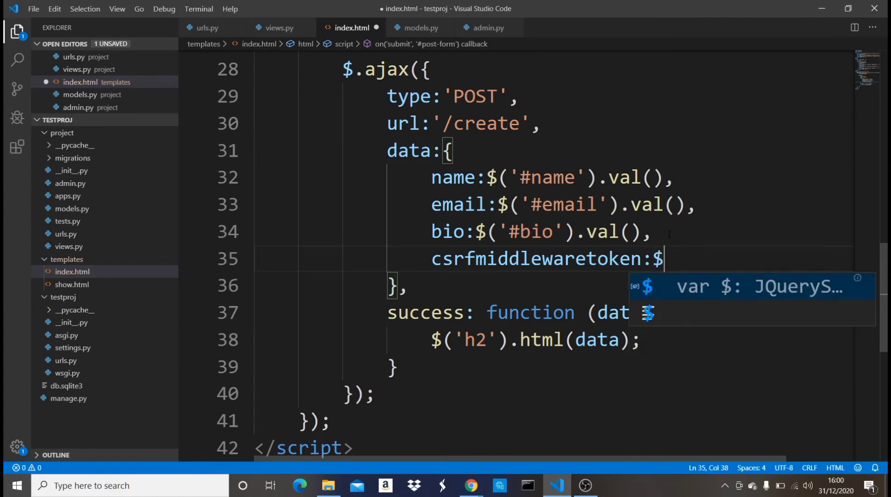
type("(")
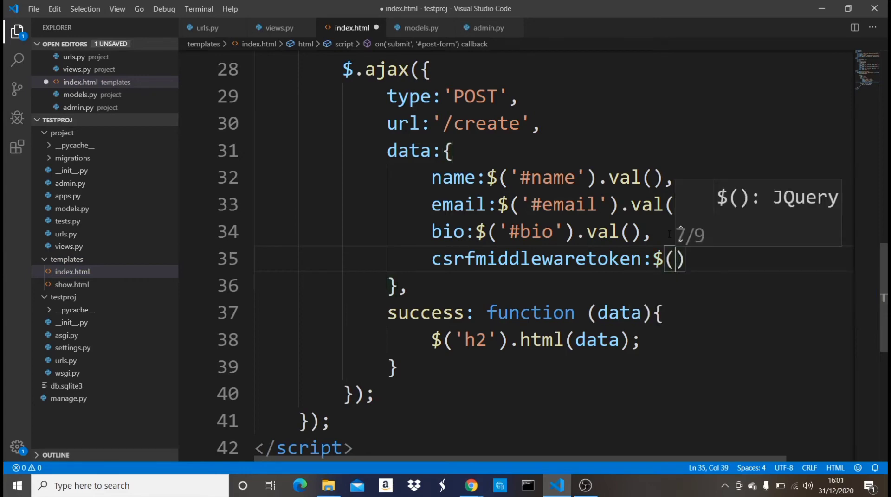
type("in'")
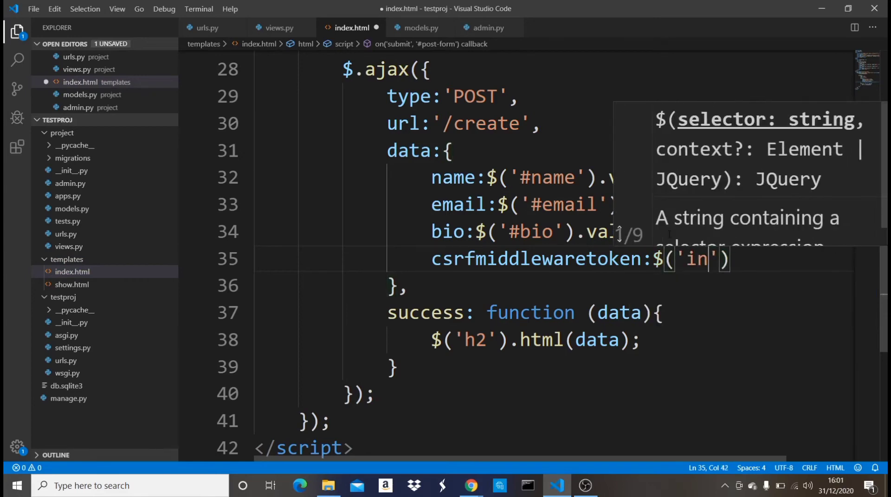
type("put")
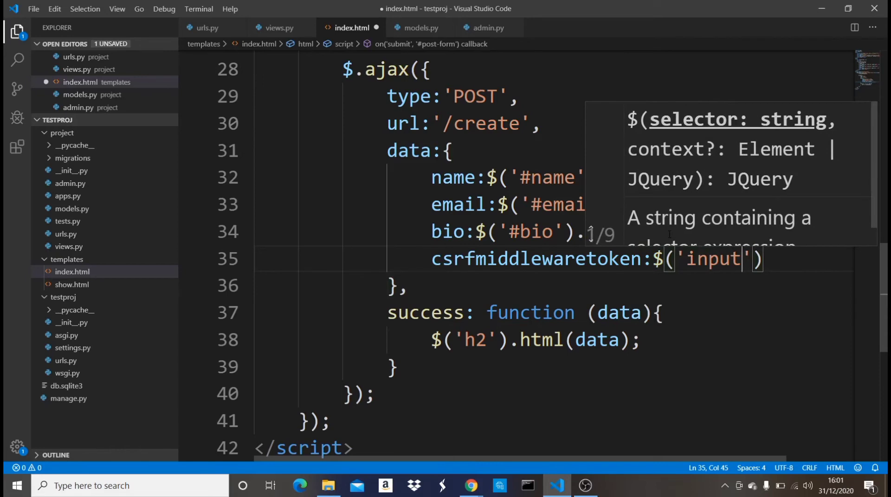
type("[name")
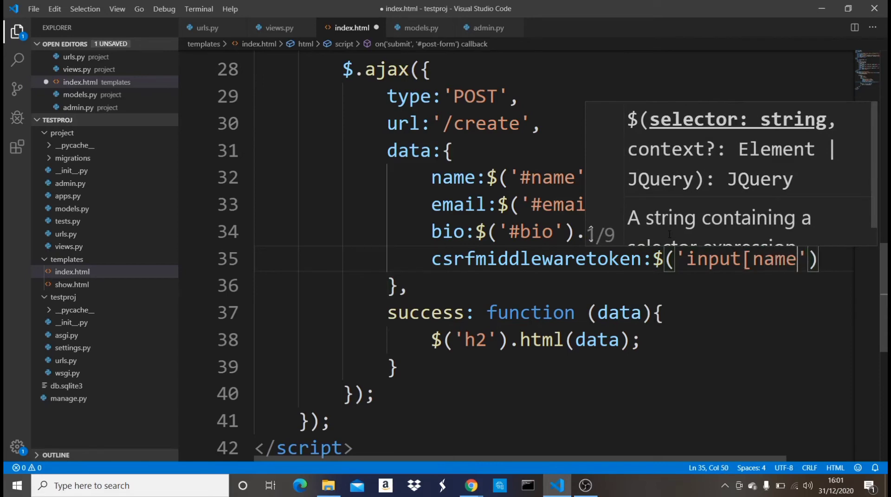
type("=")
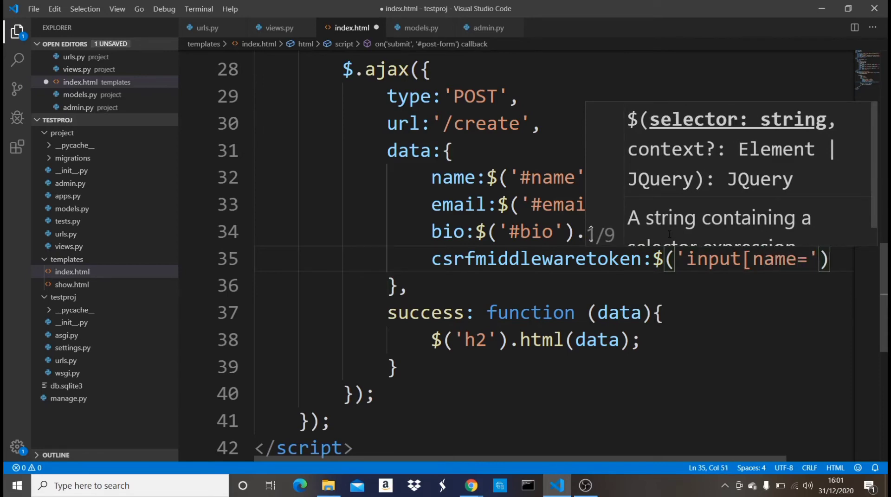
type("csrfmiddle")
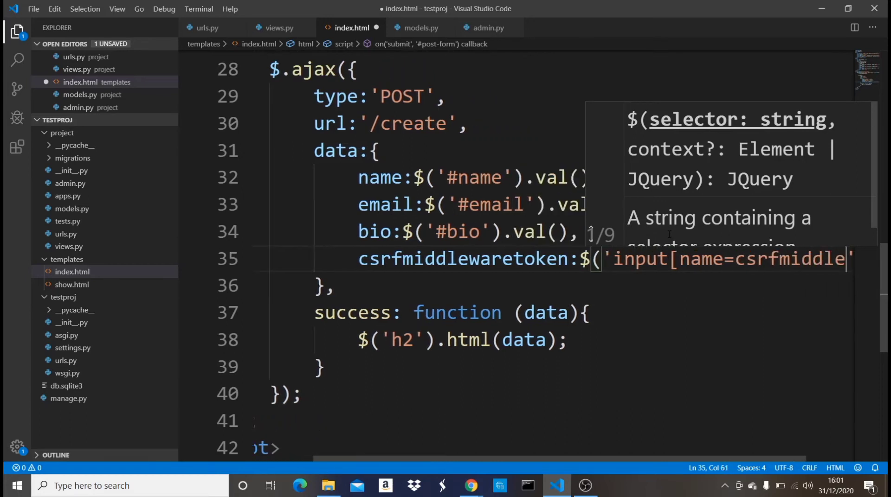
type("oken")
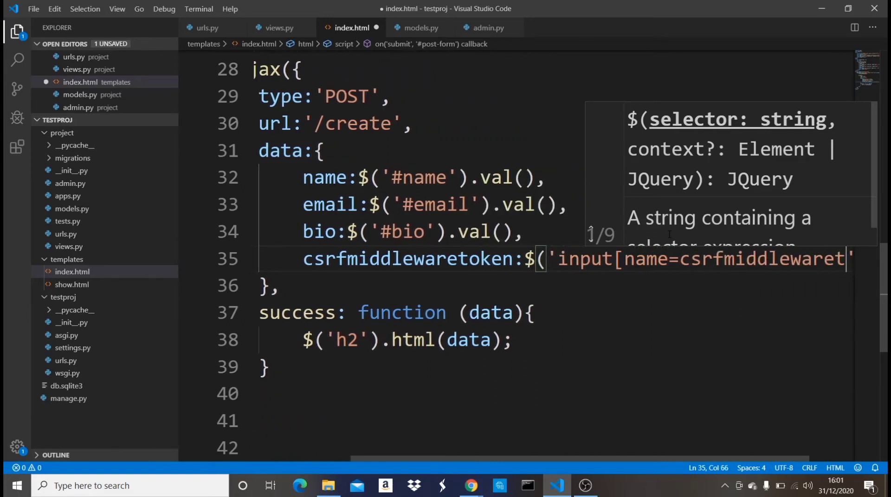
type("oken")
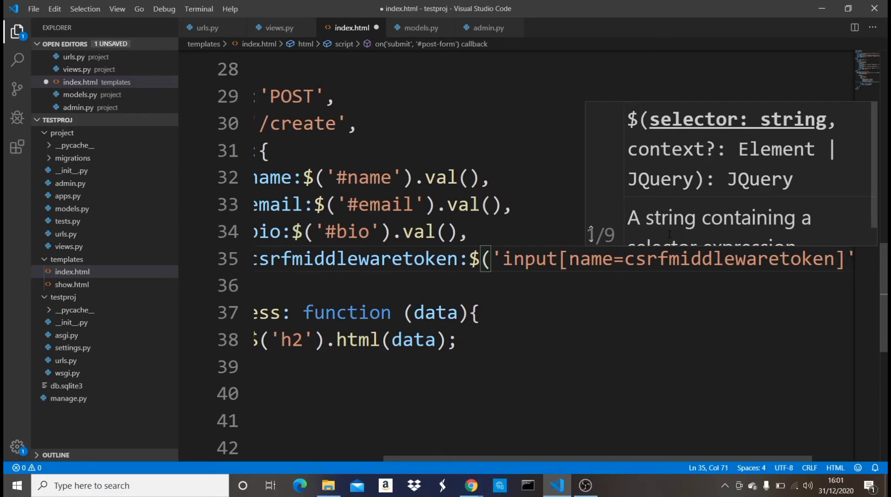
type(")")
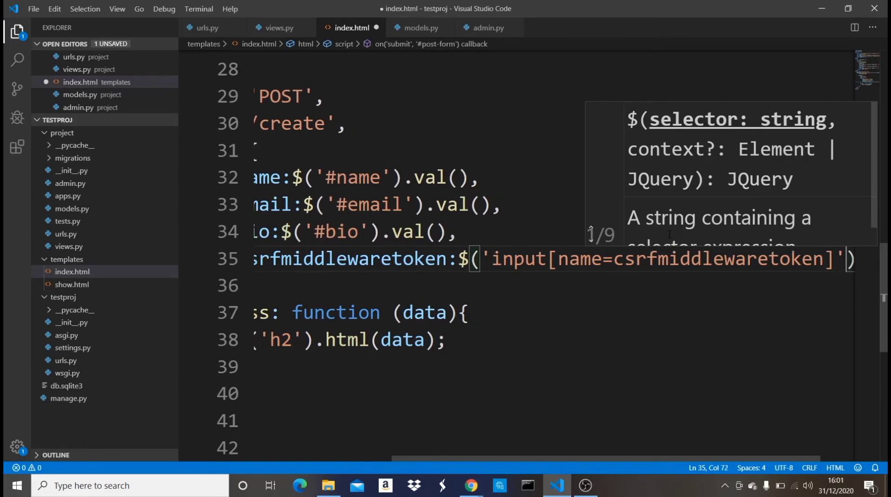
type(".")
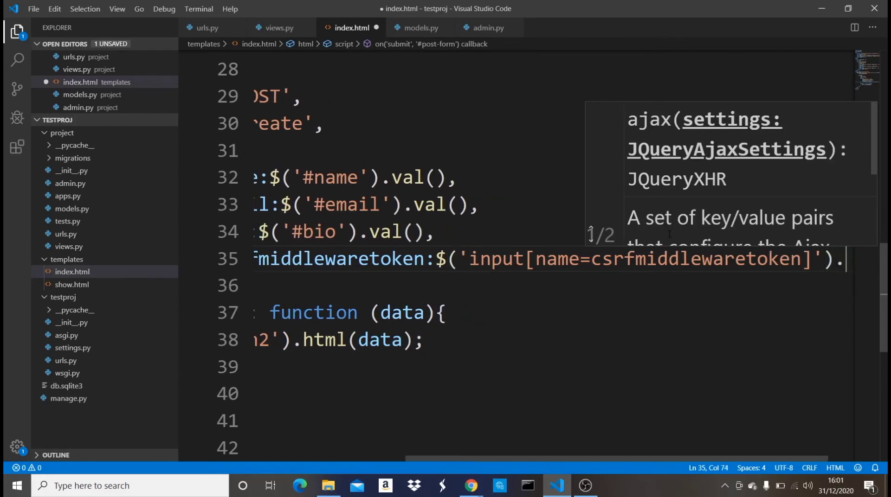
type("val")
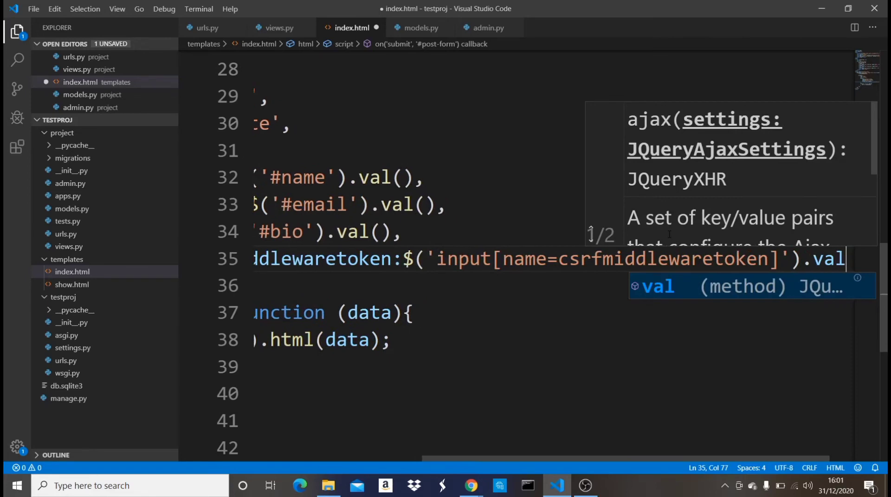
type("()")
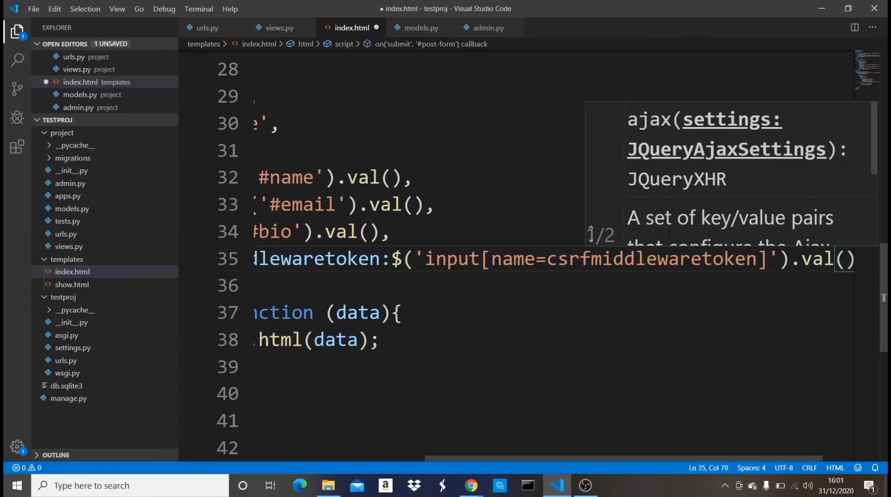
type(",")
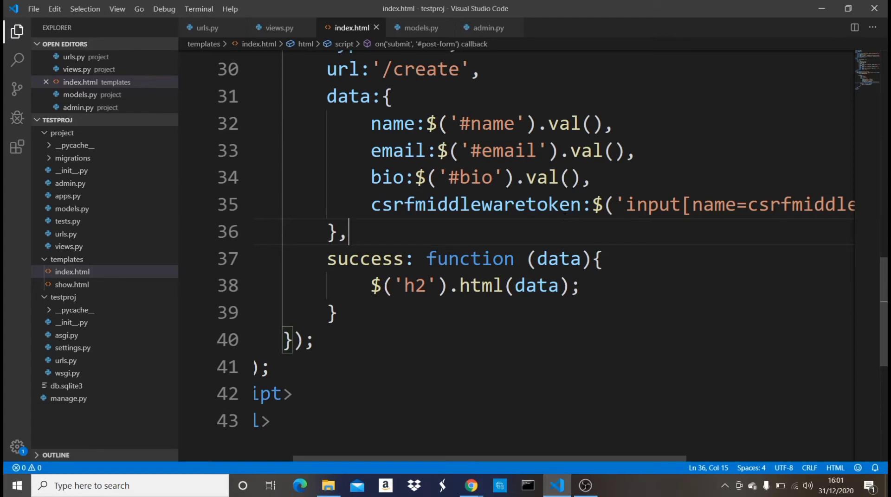
mouse_move(420, 27)
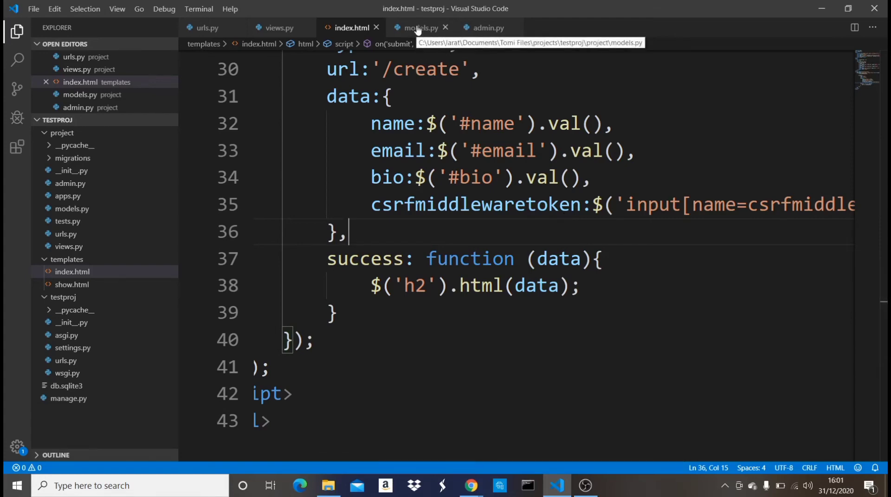
Glance at the Profile model in models.py, then return to index.html's AJAX data block.
left_click(419, 26)
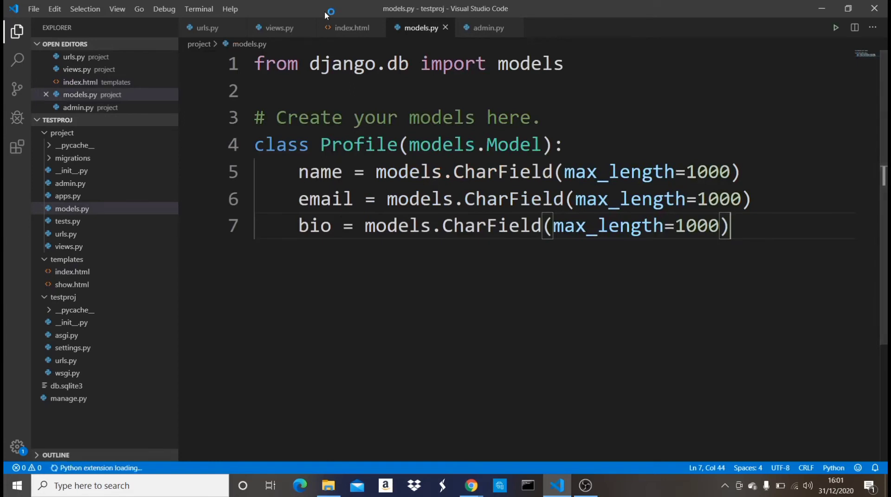
left_click(349, 27)
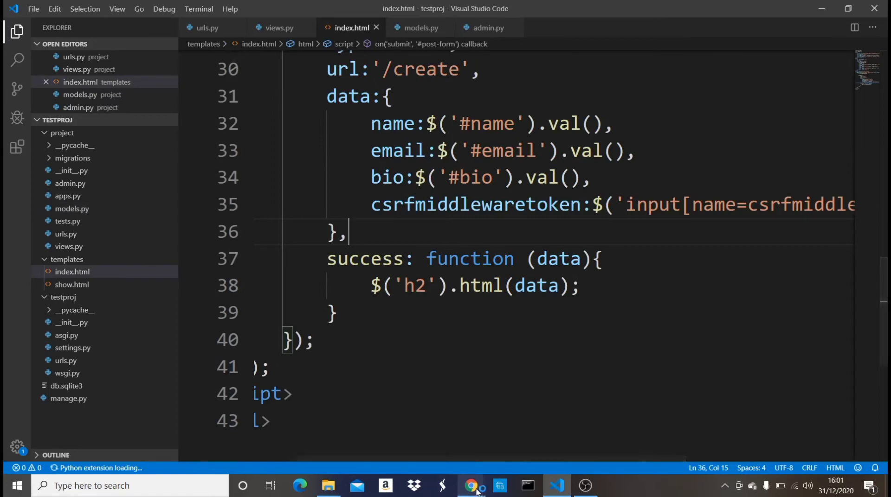
In Chrome, check the admin Profiles list (6 profiles) and reload the empty Create Form page.
left_click(471, 486)
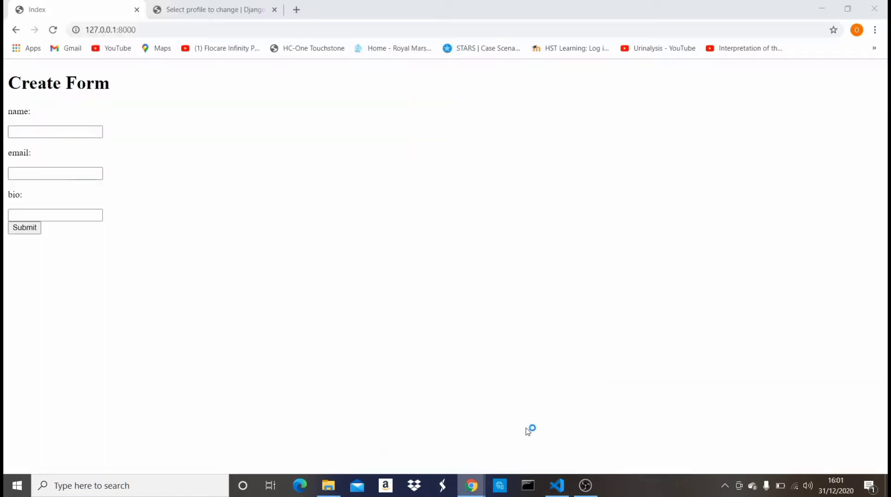
left_click(213, 9)
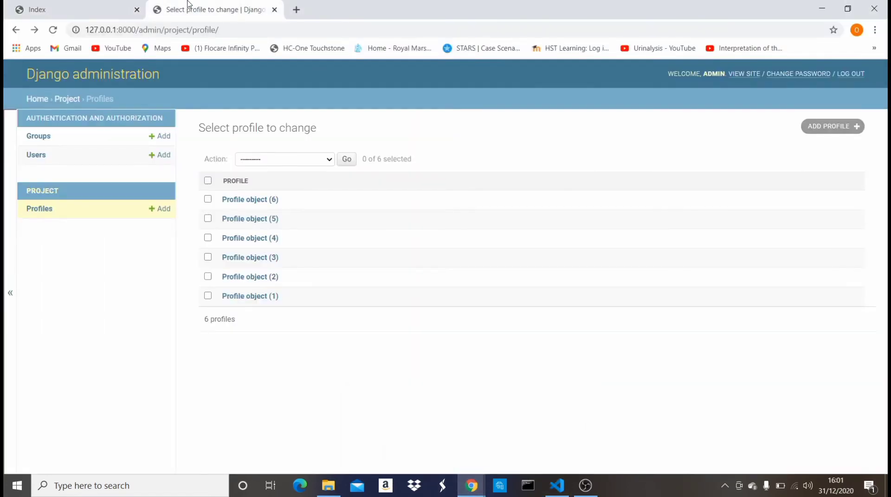
left_click(53, 30)
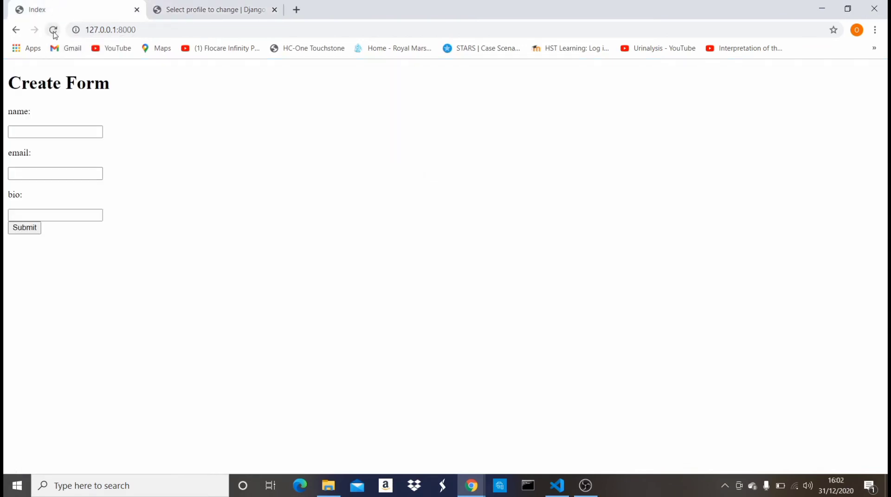
left_click(53, 30)
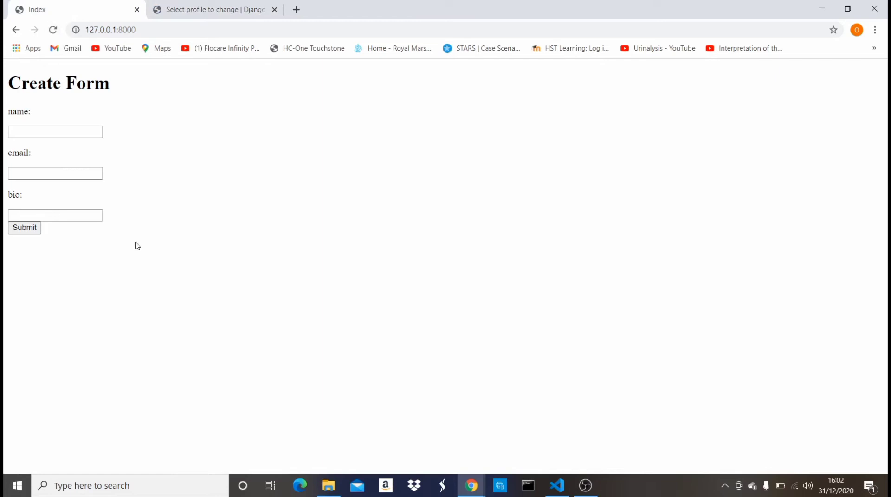
mouse_move(414, 209)
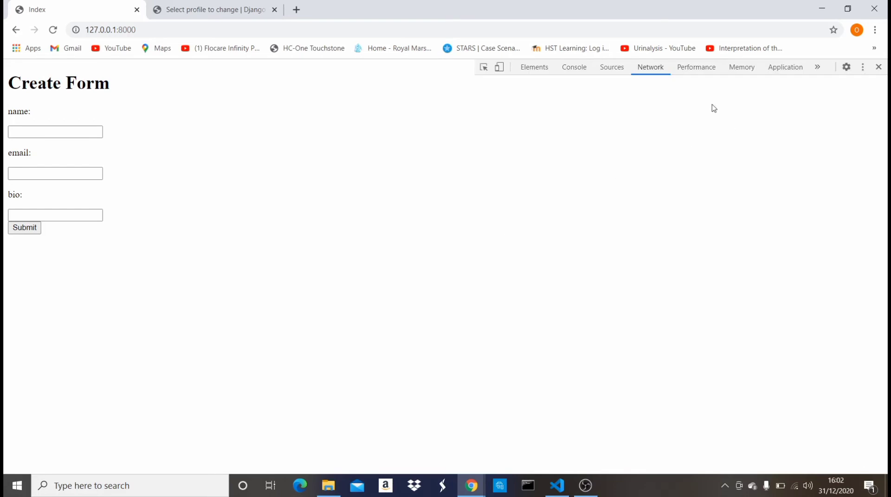
left_click(650, 67)
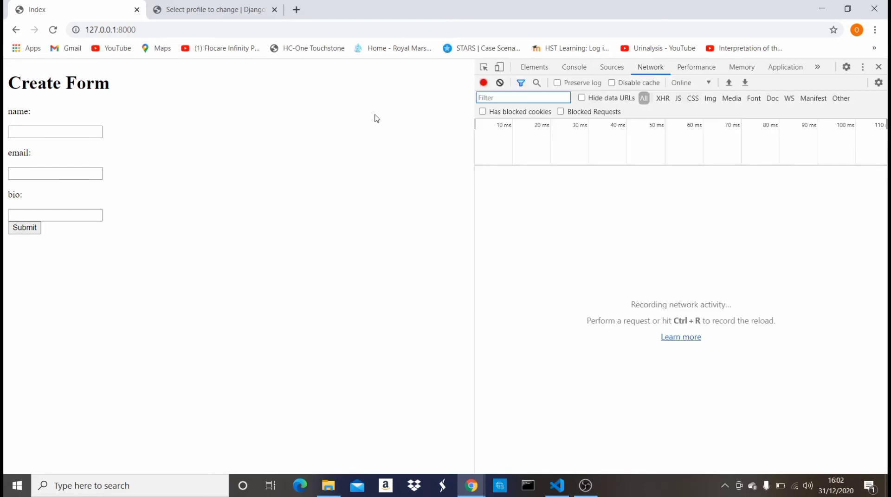
left_click(54, 132)
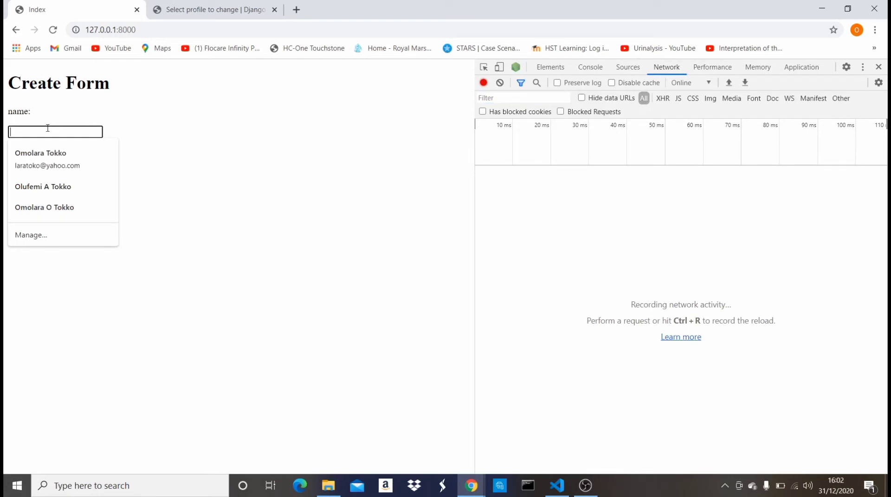
type("name")
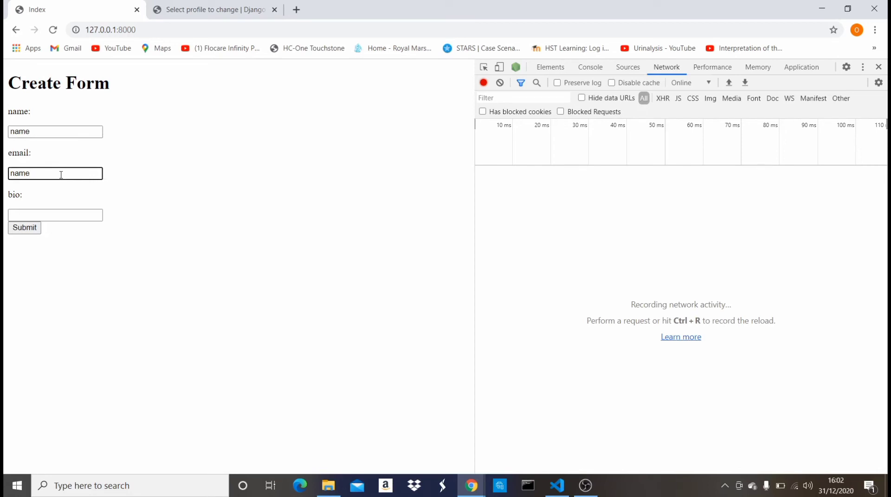
type("@gmail")
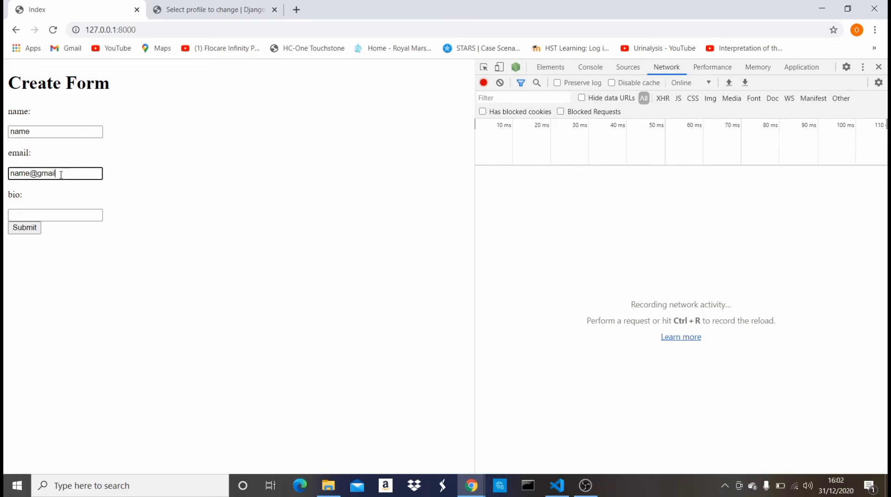
type(".com")
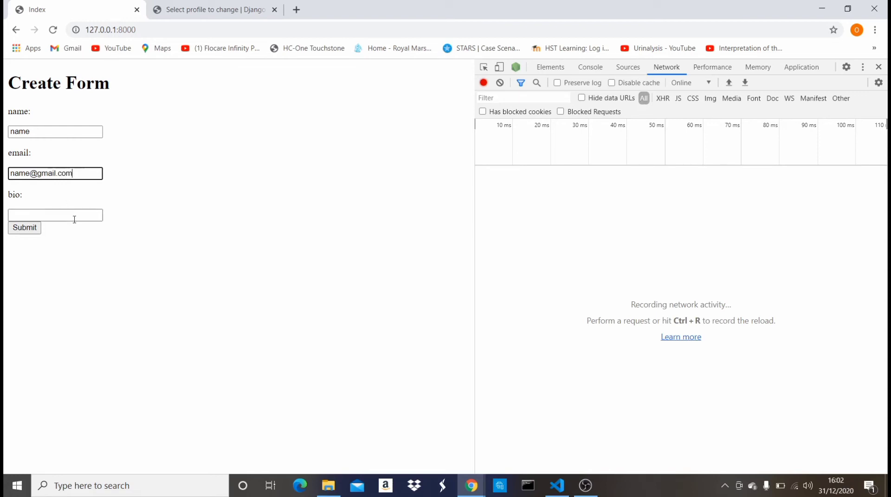
type("im")
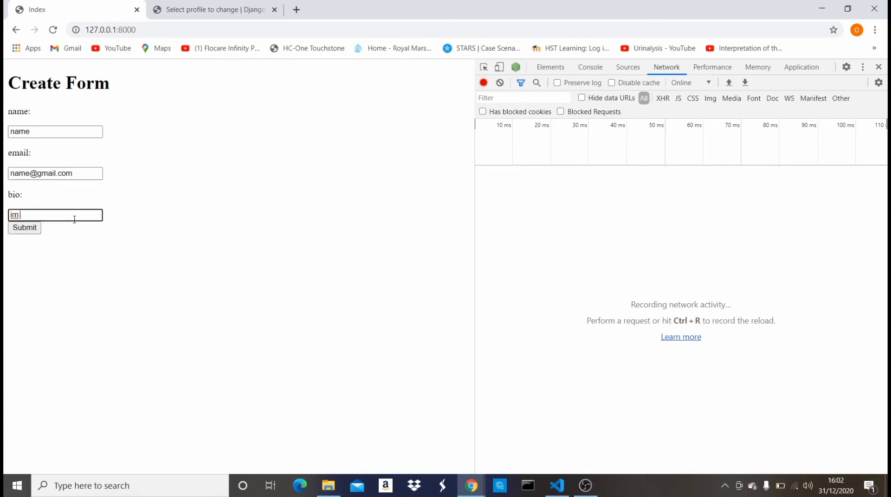
Submit the form and inspect the create POST: 200 OK with csrfmiddlewaretoken in its Form Data.
type("name")
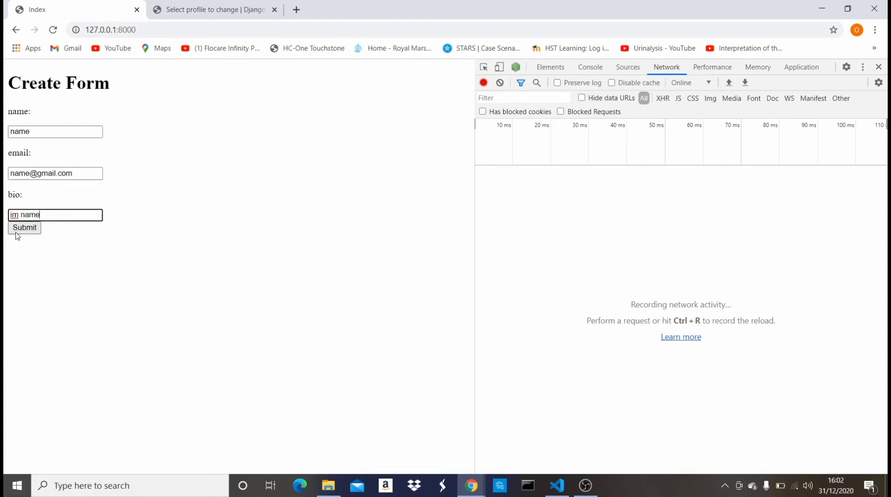
left_click(24, 227)
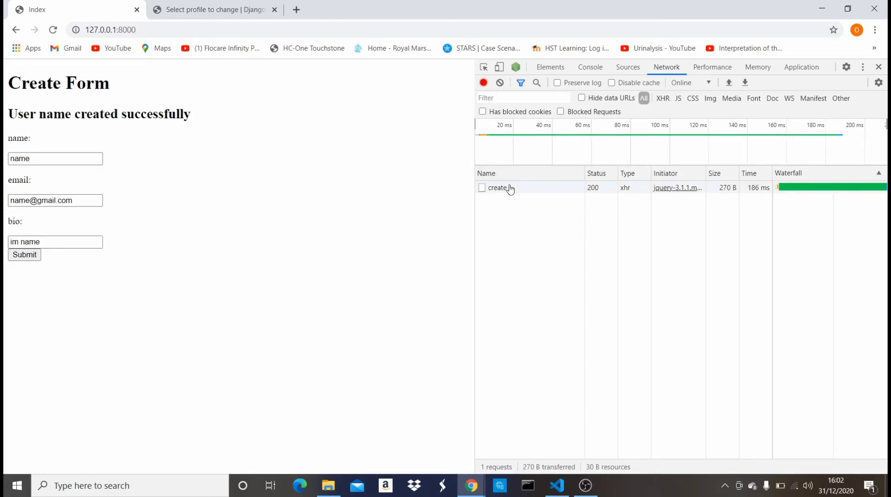
left_click(497, 188)
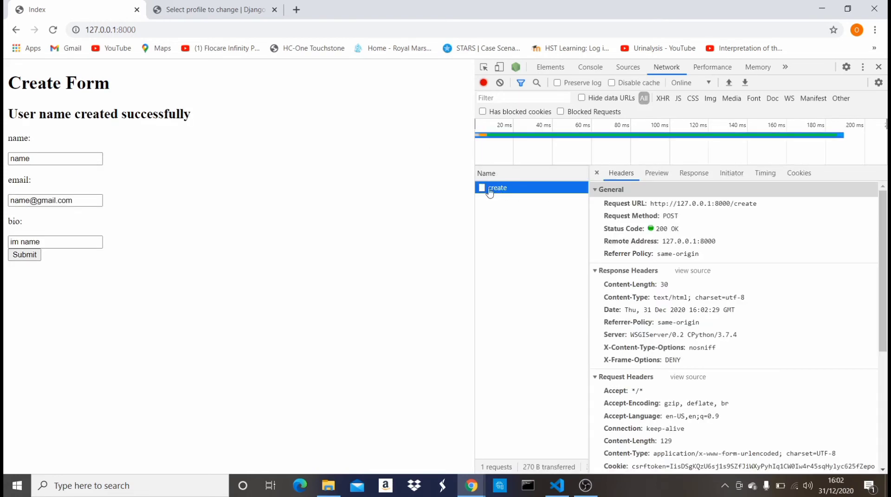
mouse_move(638, 239)
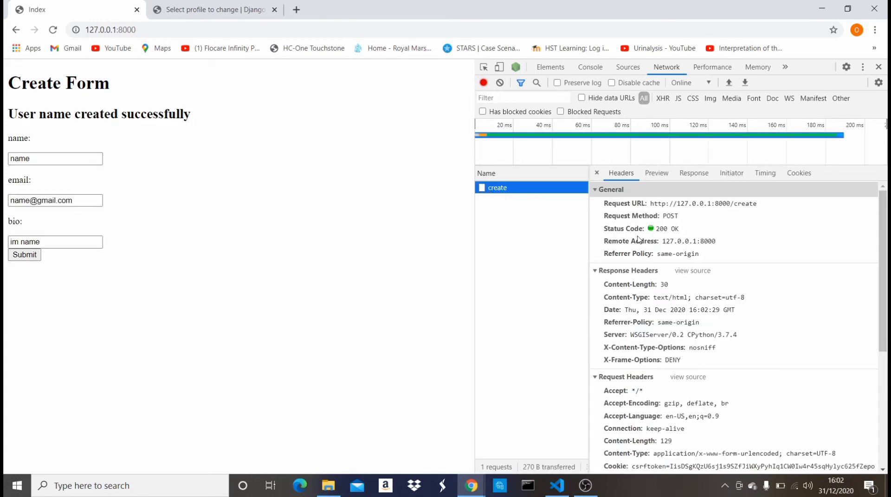
mouse_move(799, 244)
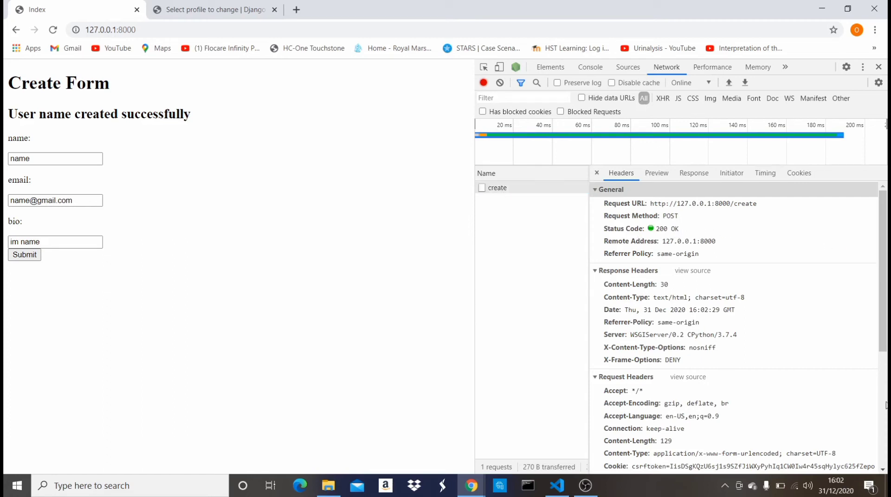
scroll("down", 3)
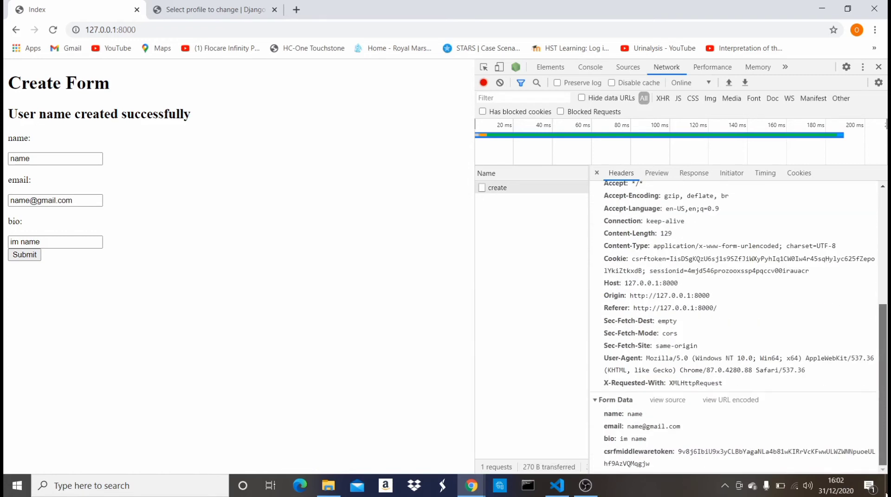
mouse_move(607, 418)
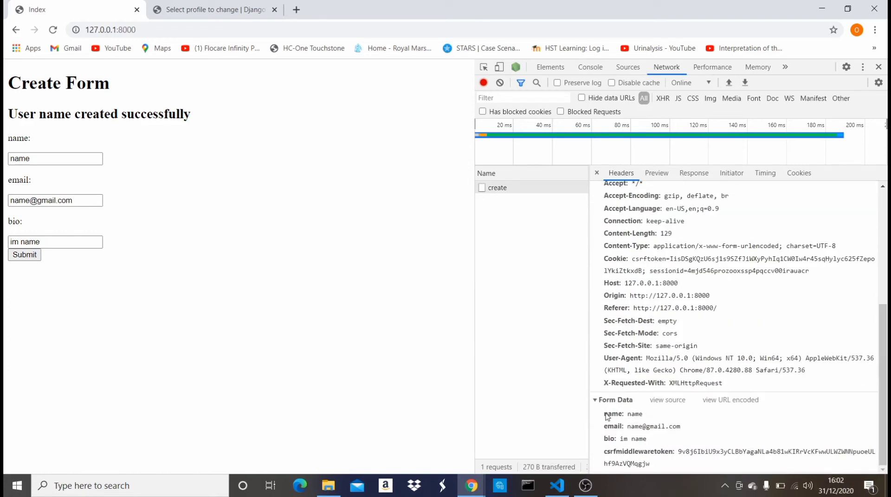
mouse_move(632, 414)
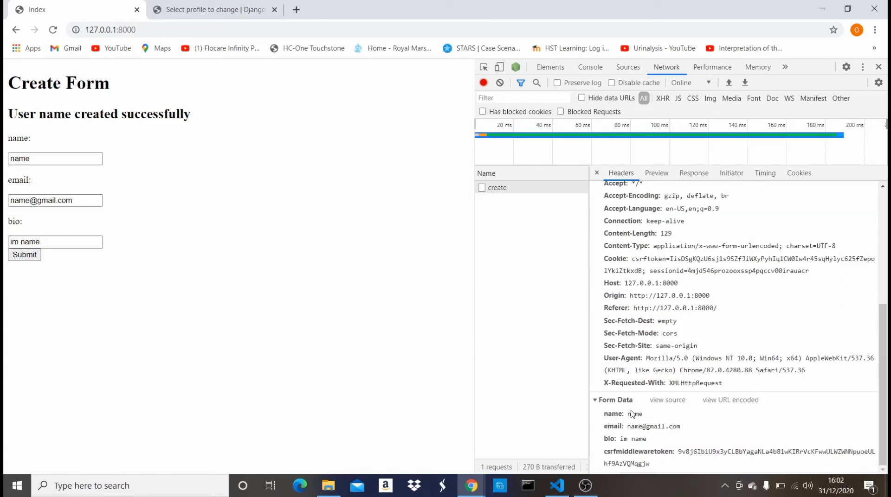
mouse_move(651, 435)
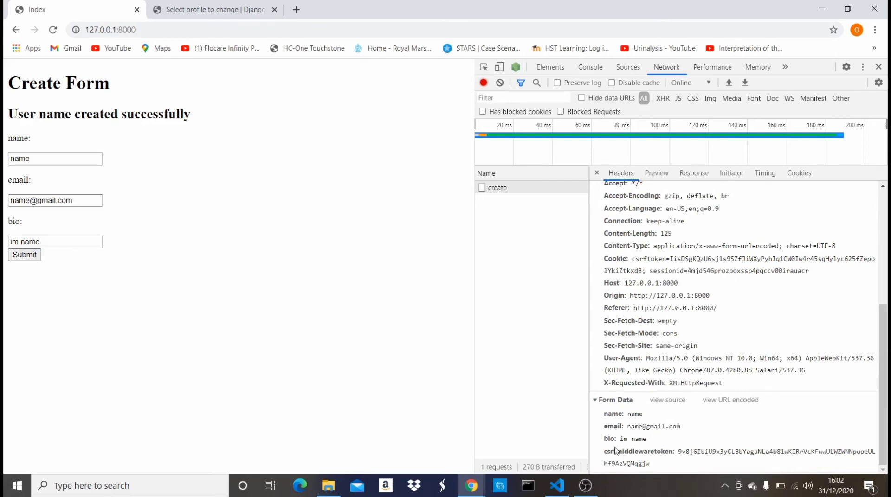
mouse_move(655, 471)
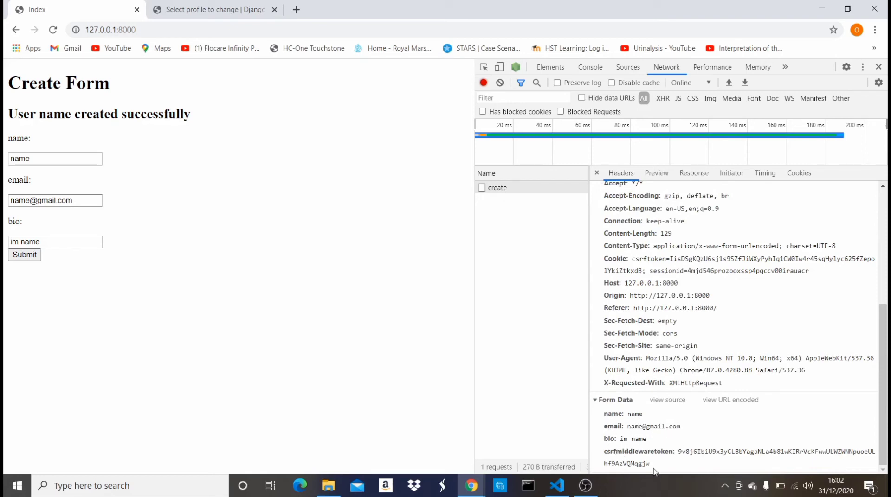
mouse_move(687, 456)
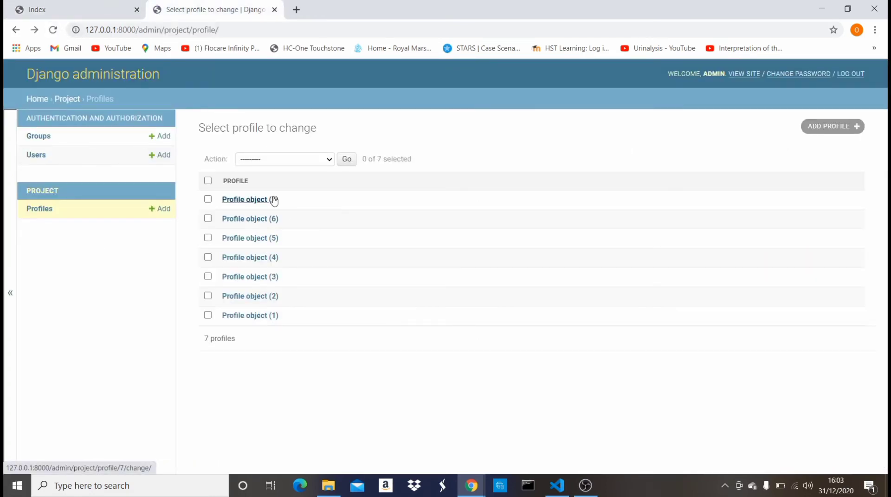
View the new Profile object (7) in Django admin, then return to the code.
left_click(244, 199)
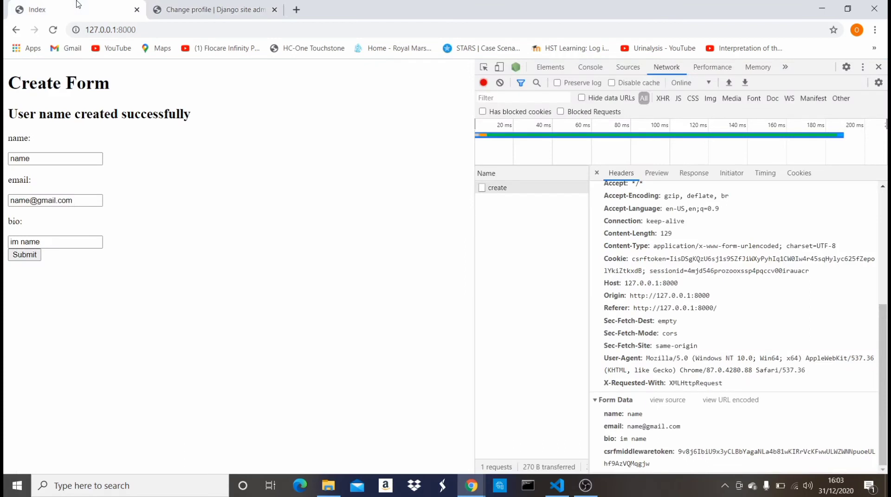
left_click(556, 486)
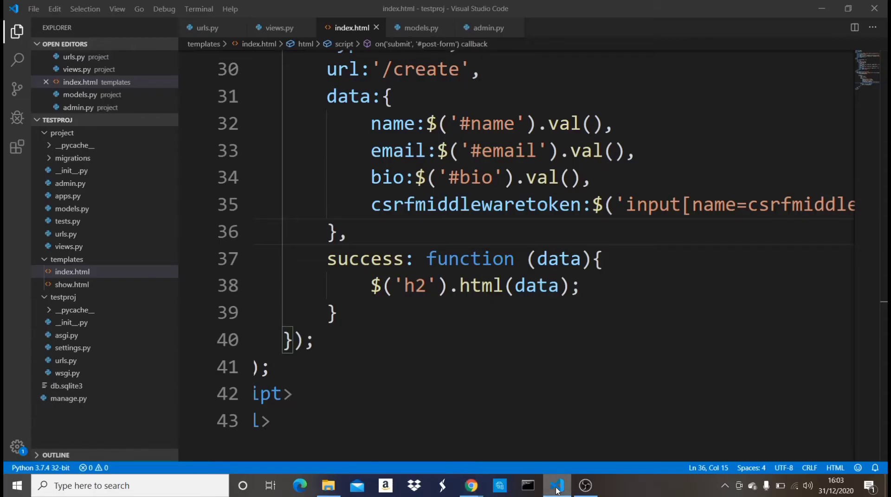
mouse_move(477, 204)
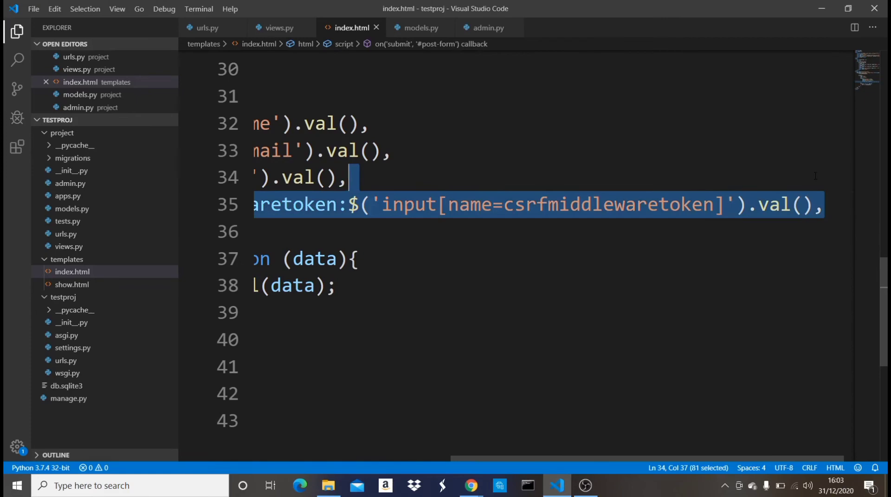
Remove the csrfmiddlewaretoken line from the AJAX data and save index.html.
key("Delete")
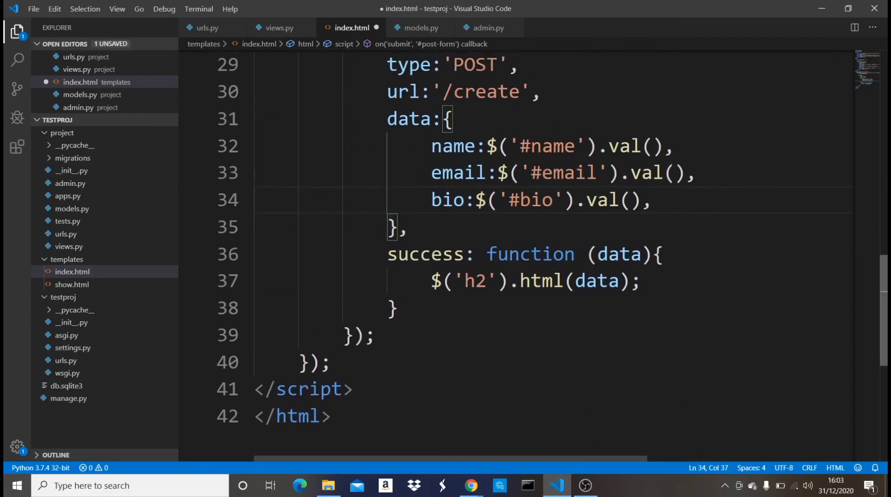
scroll("up", 3)
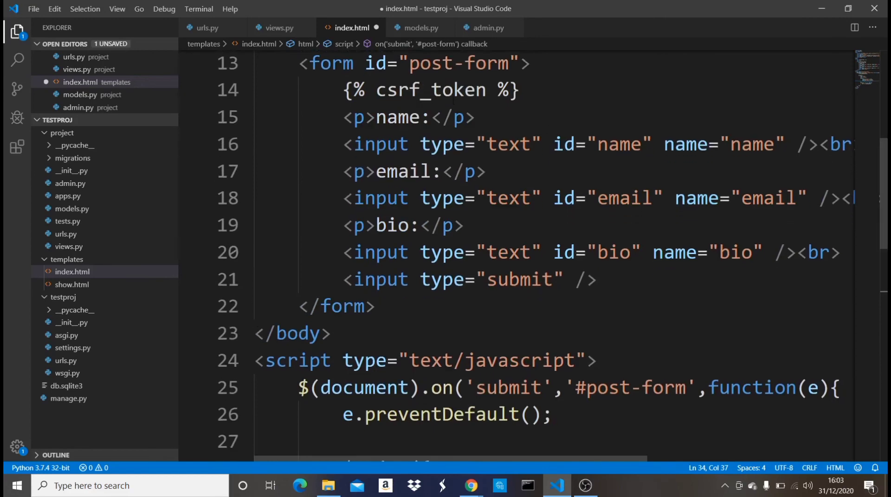
scroll("down", 3)
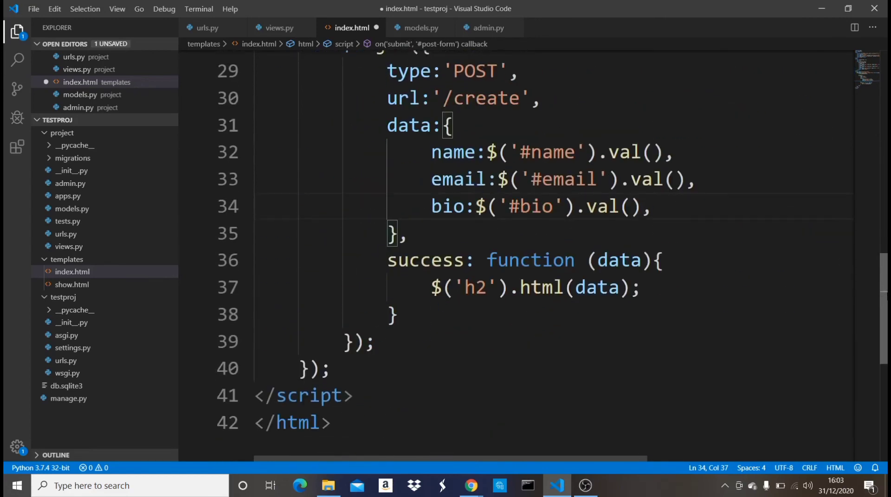
key("ctrl+s")
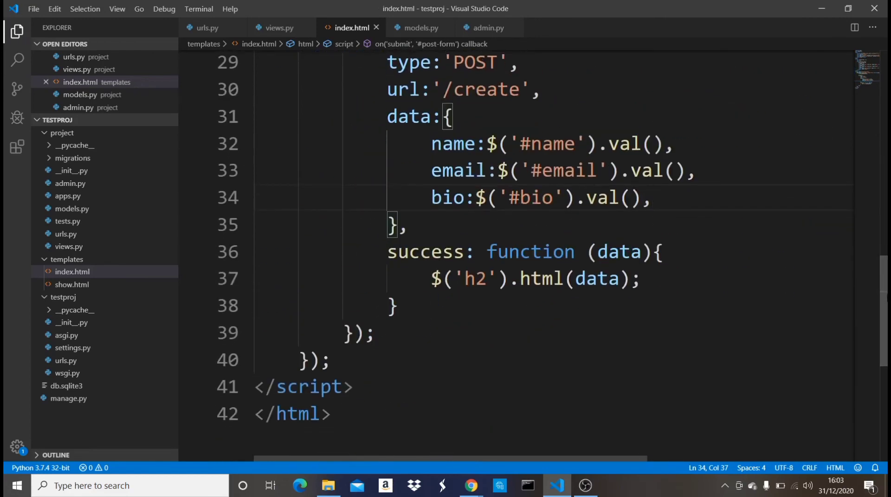
left_click(471, 486)
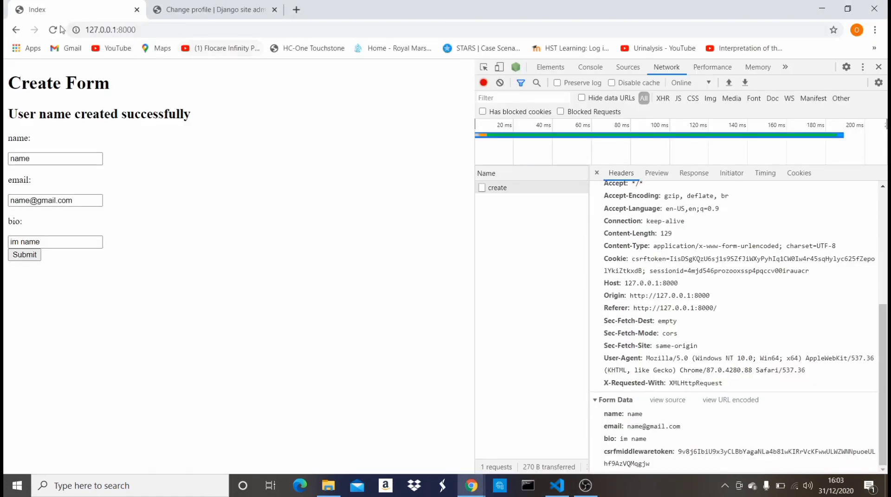
left_click(53, 29)
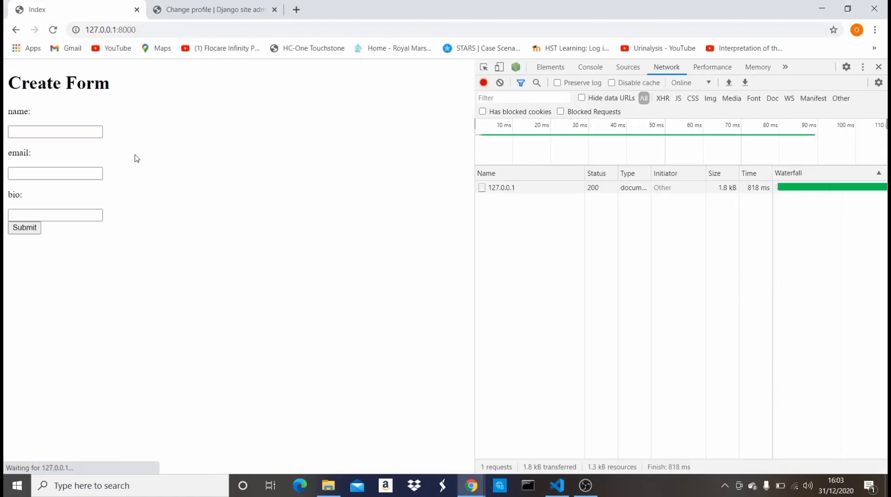
left_click(55, 132)
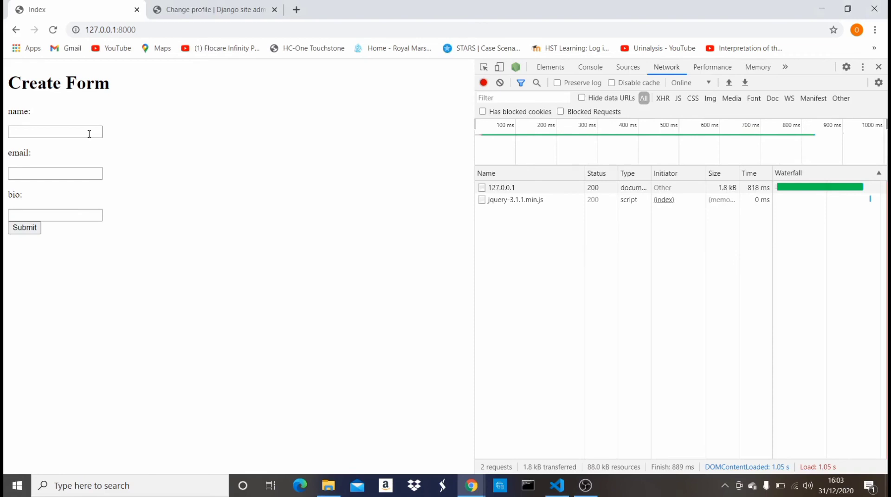
type("asasw")
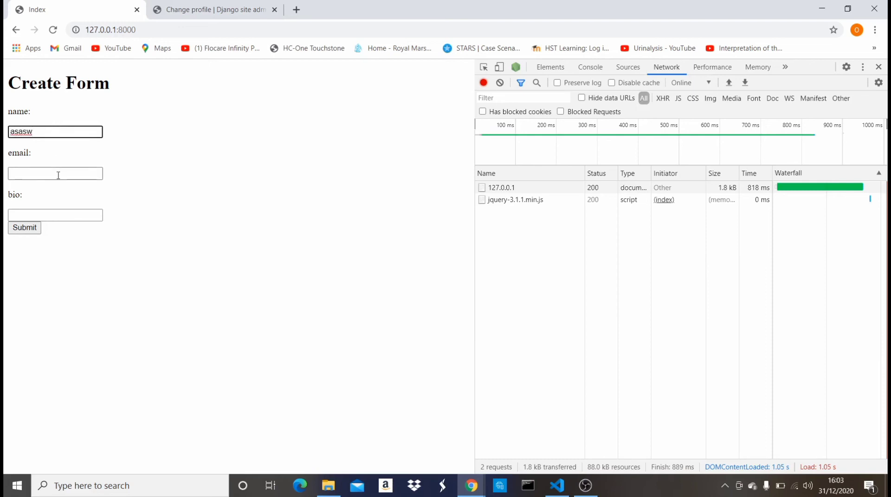
type("asas")
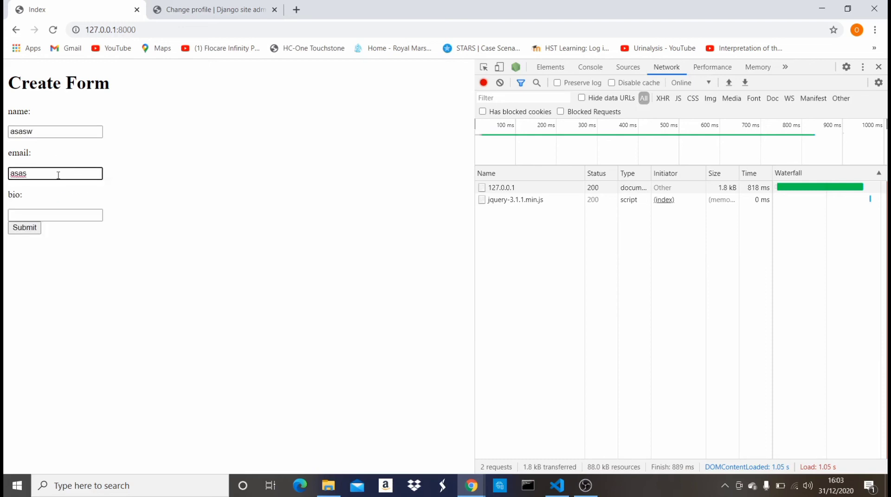
type("@gmal")
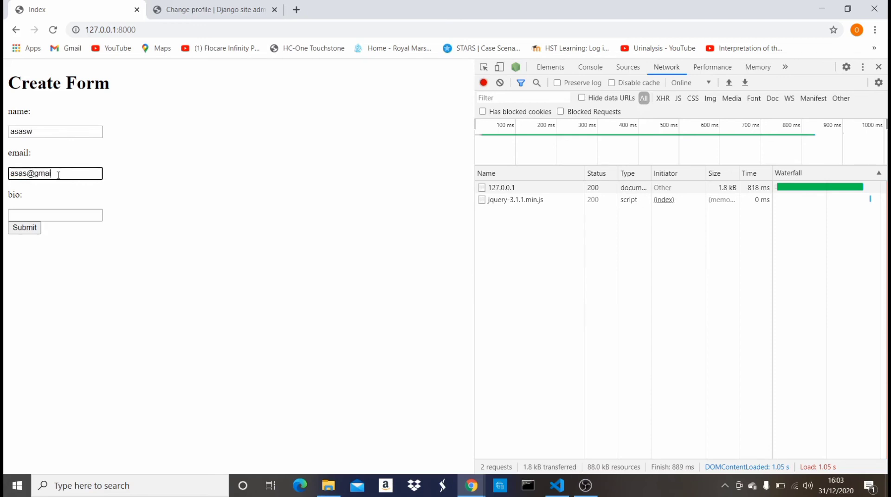
type("l.com")
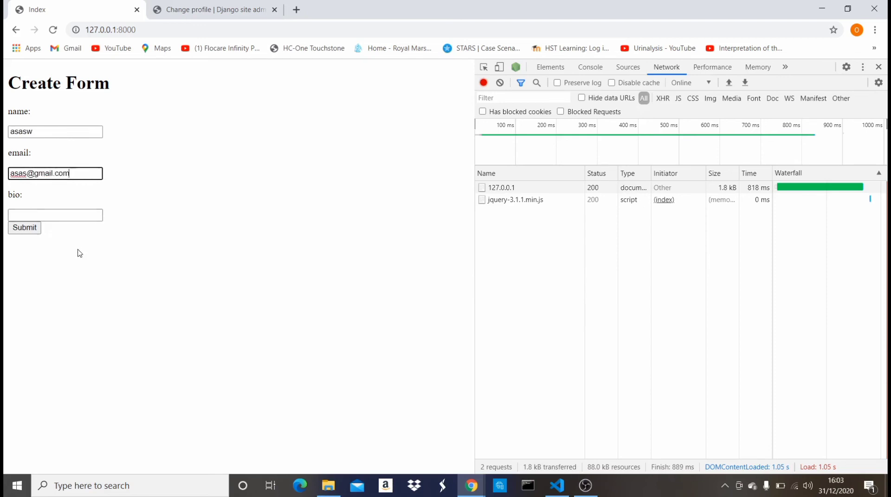
type("sdss")
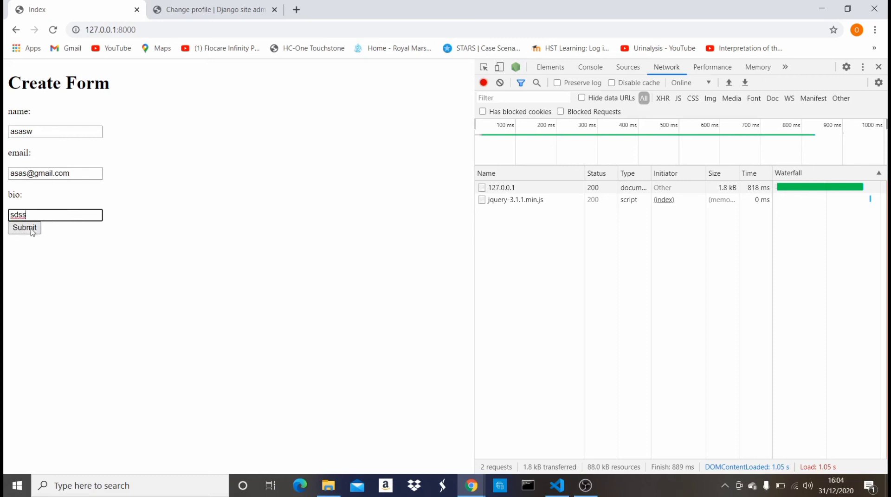
Submit the form and inspect the create POST: 403 Forbidden with no csrfmiddlewaretoken in its Form Data.
left_click(24, 228)
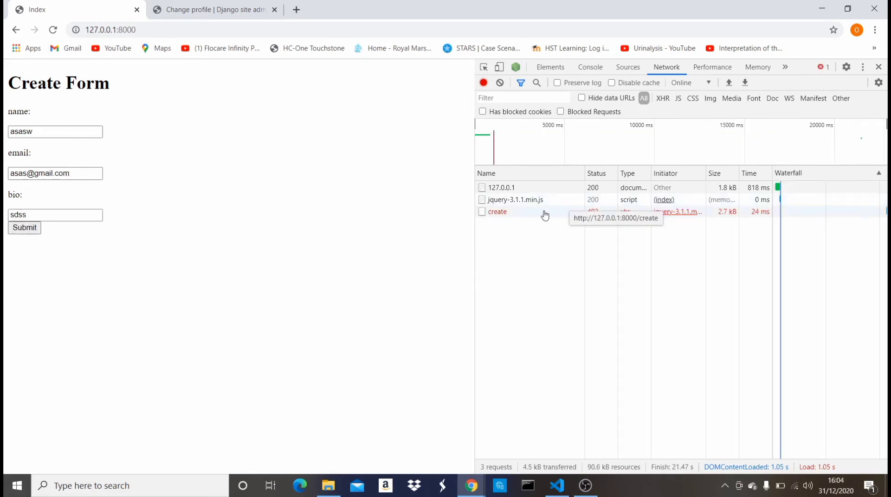
left_click(498, 211)
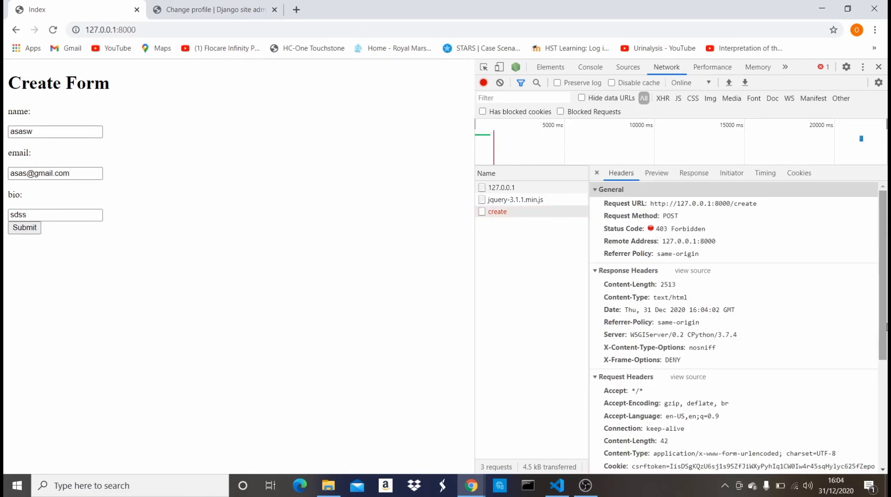
scroll("down", 3)
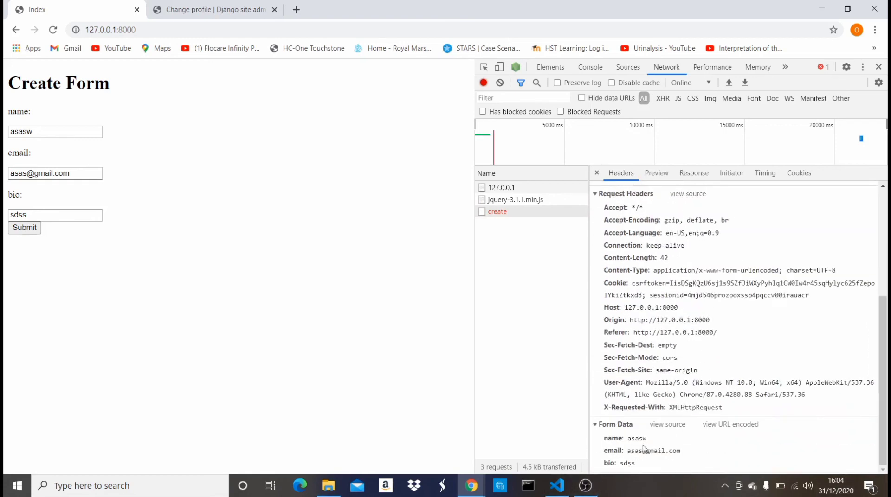
mouse_move(637, 479)
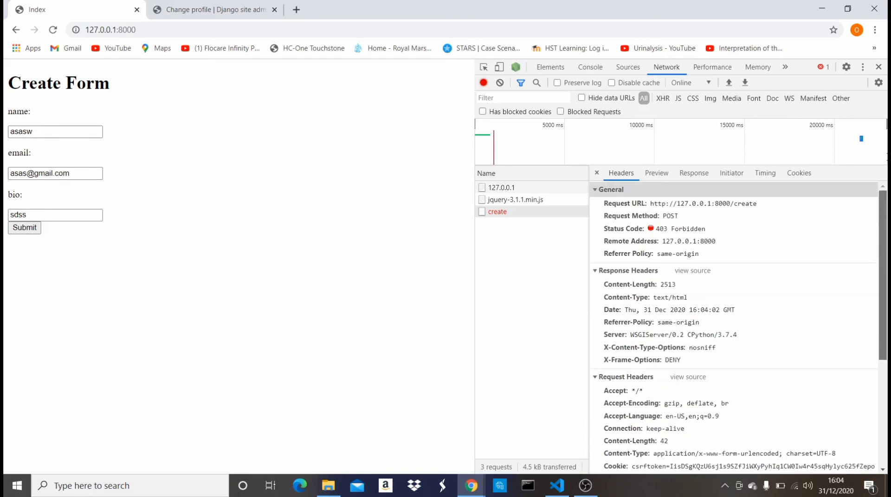
mouse_move(635, 222)
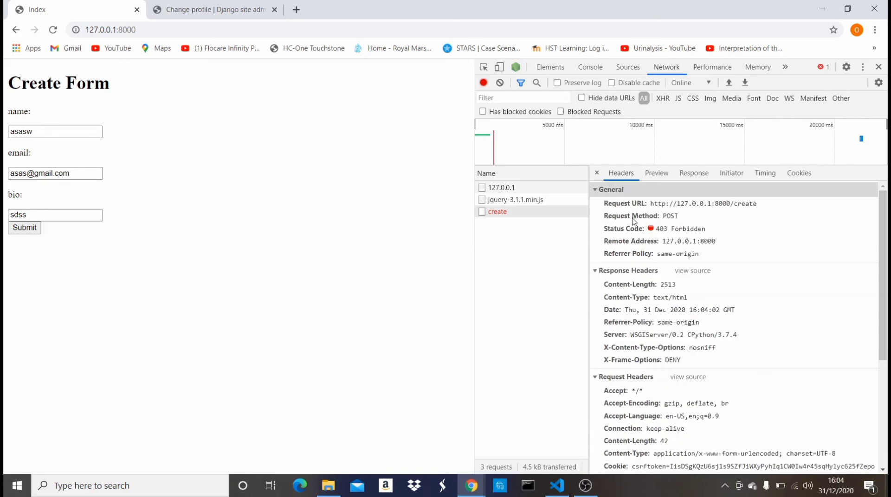
mouse_move(679, 230)
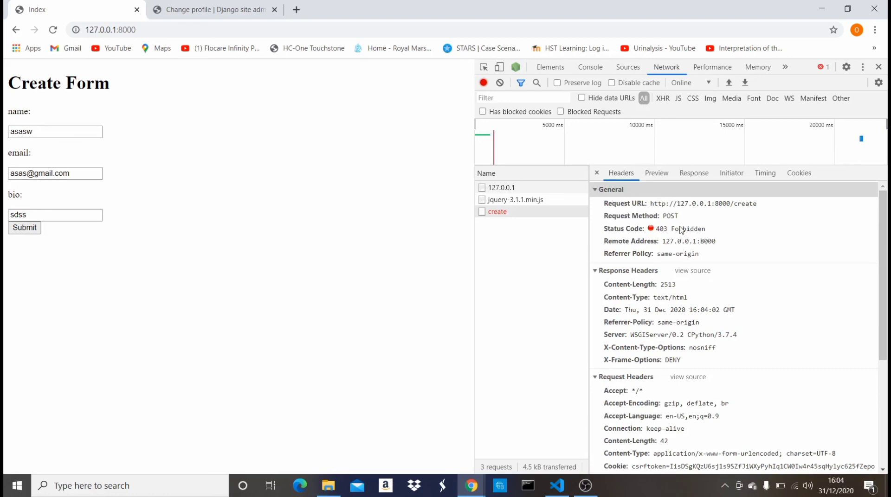
mouse_move(603, 137)
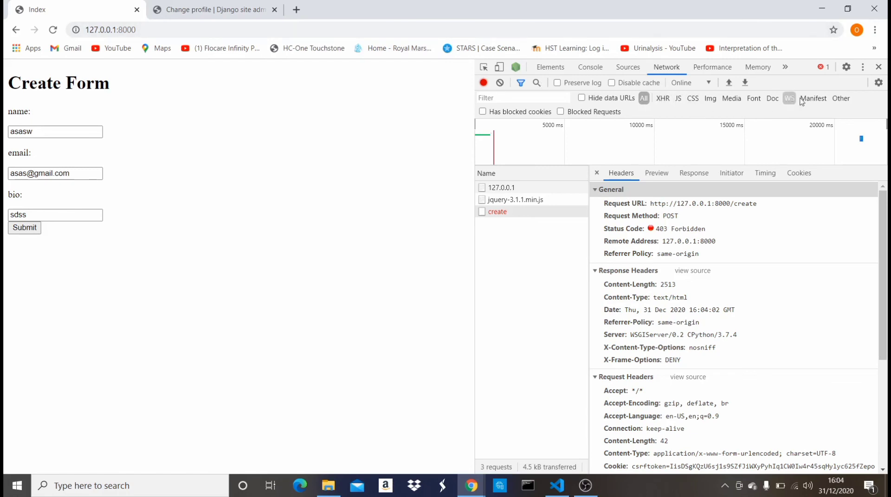
mouse_move(827, 77)
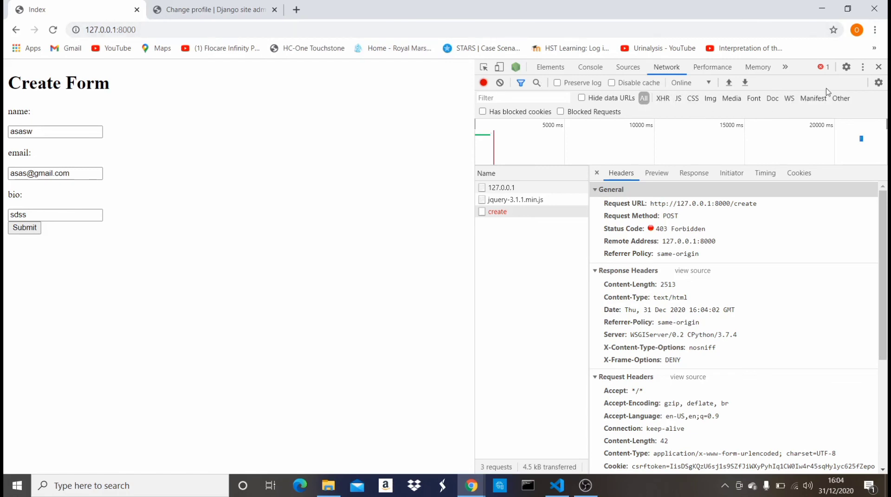
mouse_move(877, 67)
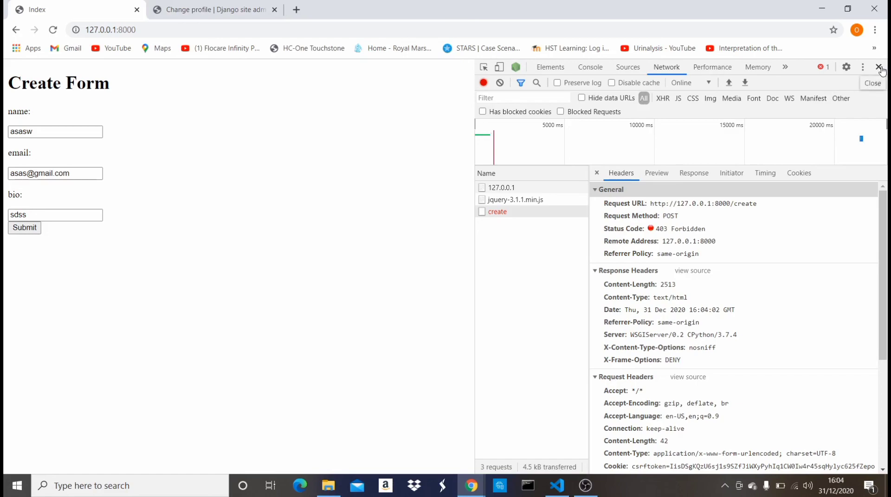
Restore the csrfmiddlewaretoken line in index.html's AJAX data and save the file.
left_click(556, 487)
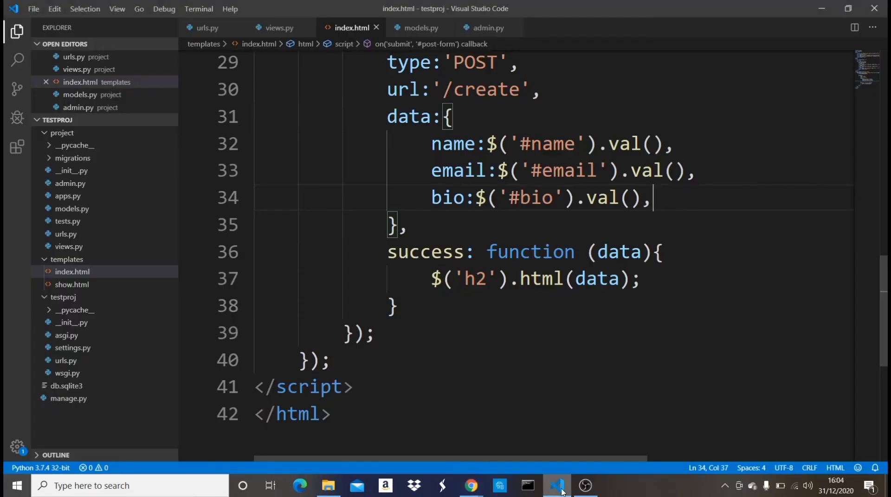
type("csrfmiddlewaretoken:$('input[name=csrf")
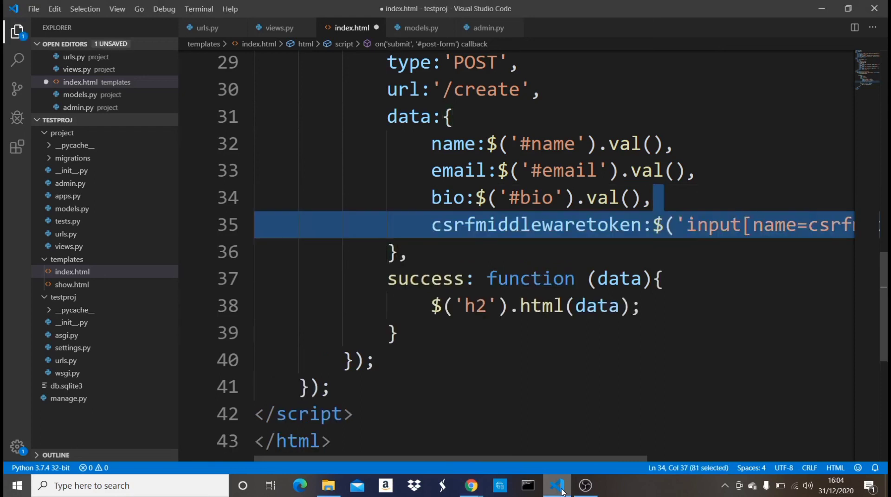
key("ctrl+s")
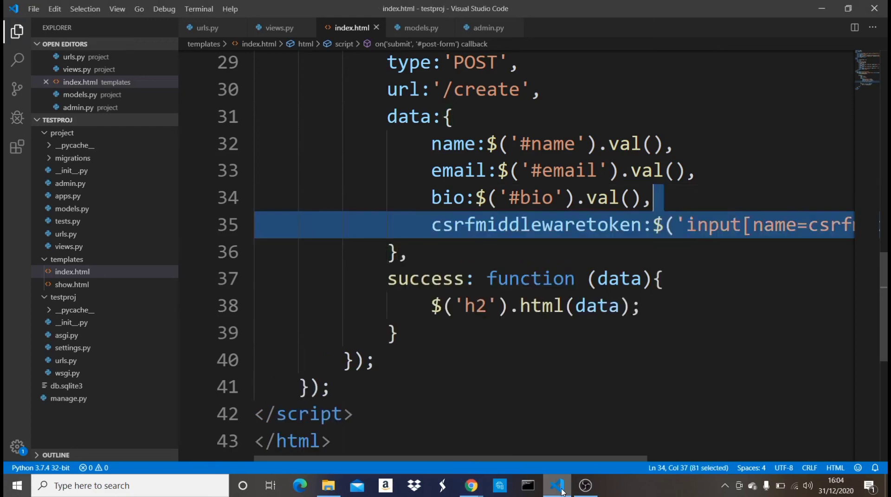
left_click(642, 171)
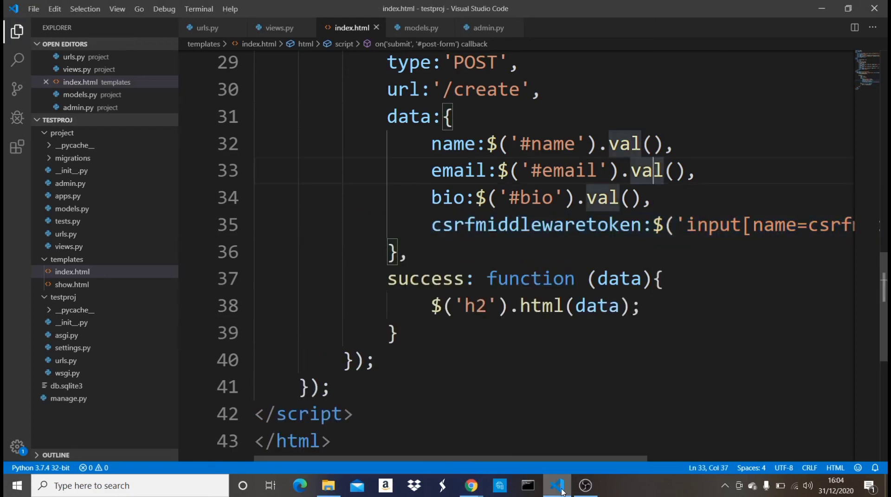